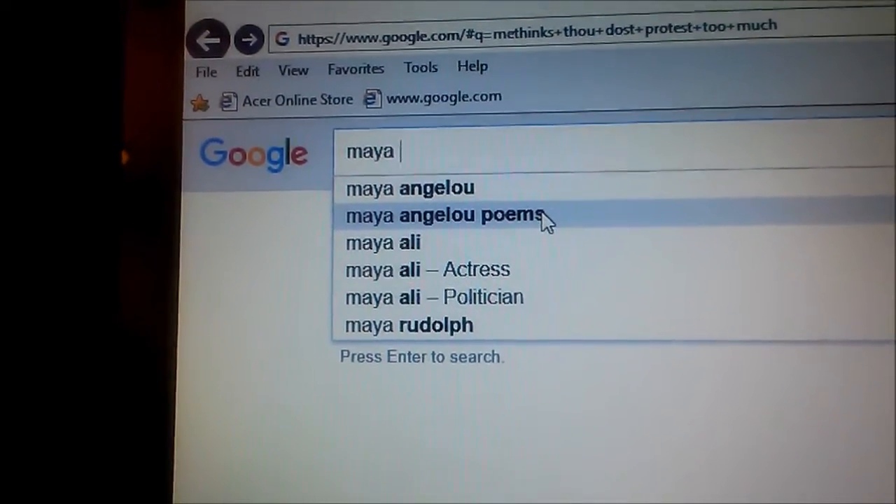
Step: Search Google for 'maya angelou poems' and reach the PoemHunter list of her poems
left_click(444, 216)
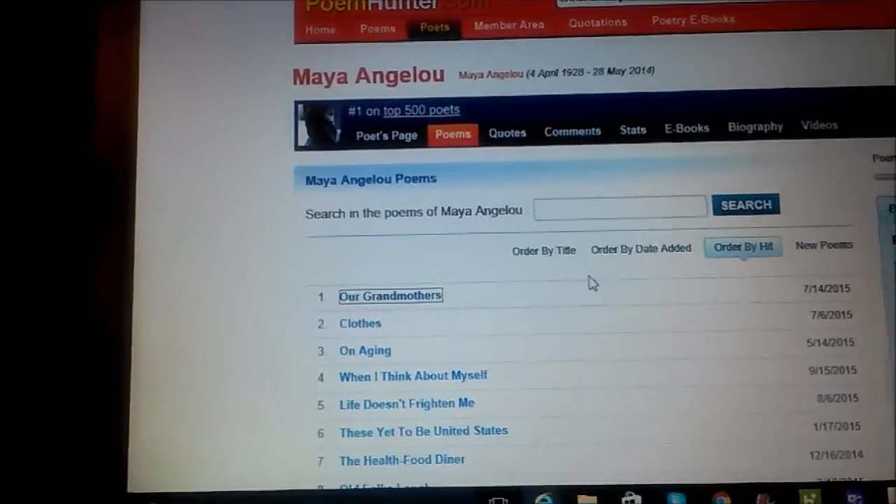
Step: Select the full text of 'Our Grandmothers' down to the author name and copy it
left_click(389, 295)
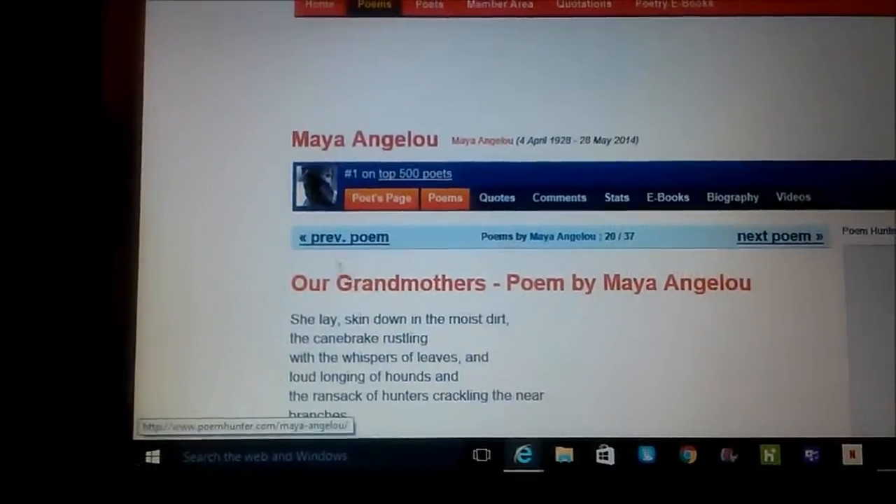
scroll("down", 3)
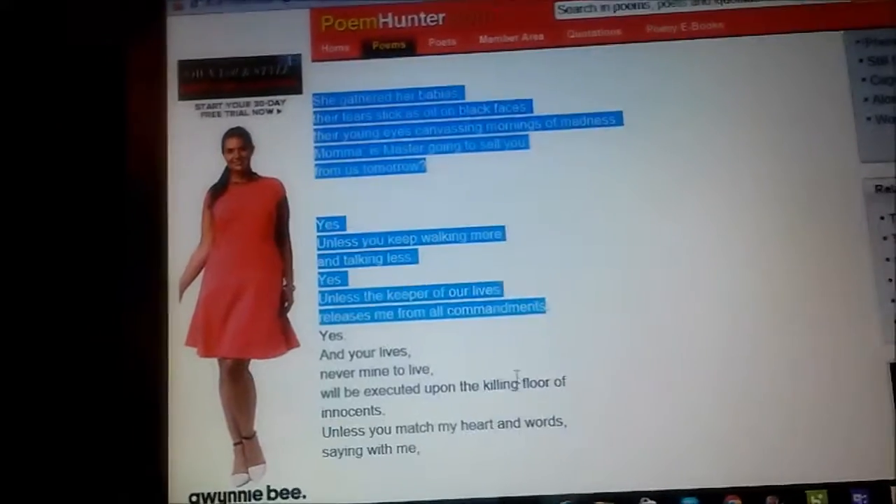
scroll("down", 3)
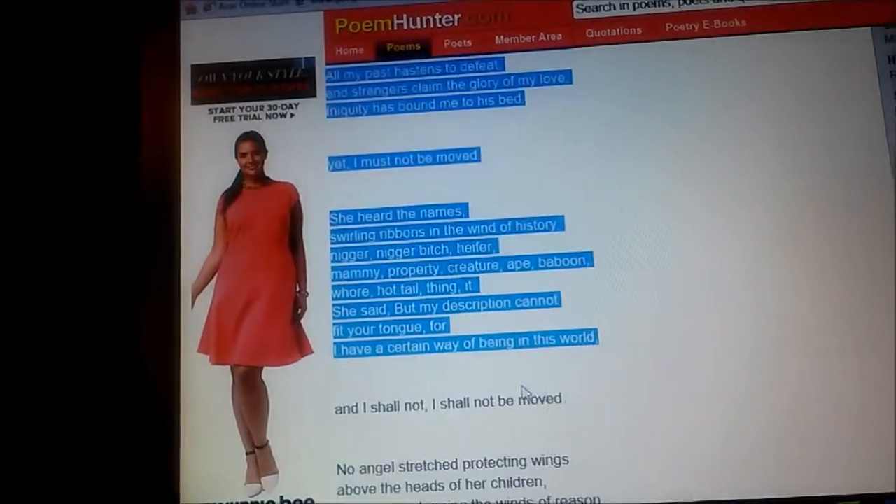
scroll("down", 3)
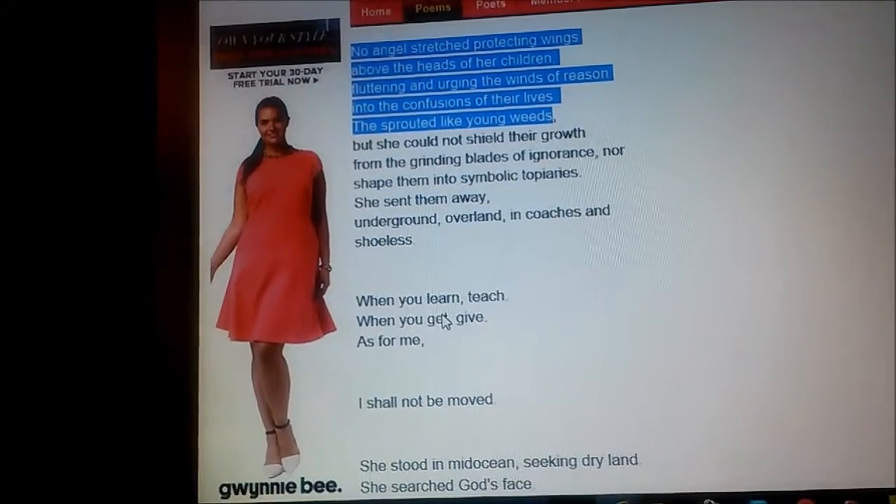
scroll("down", 3)
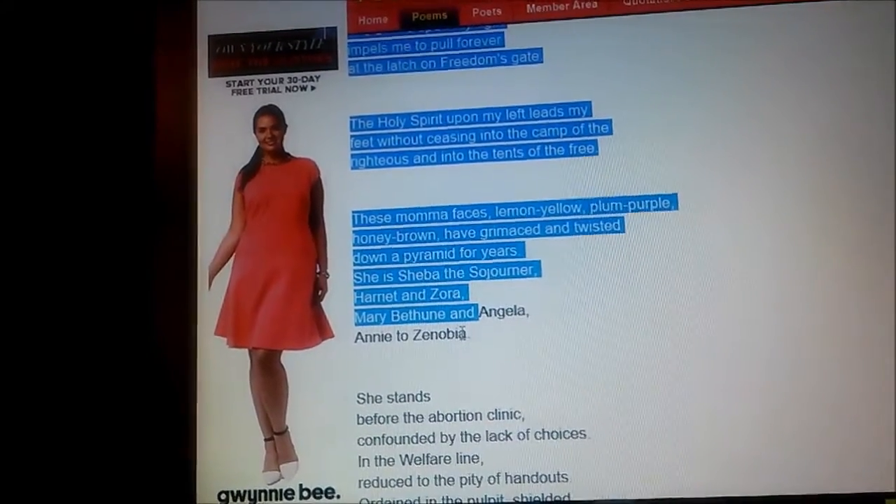
scroll("down", 3)
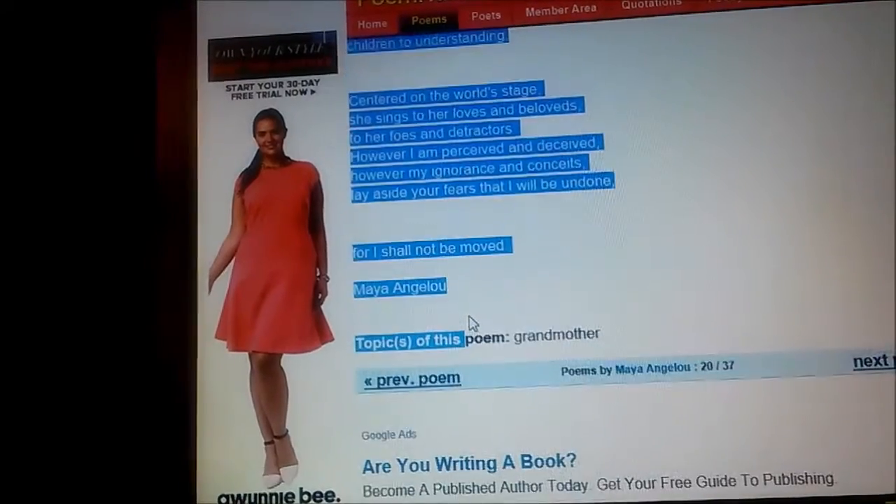
scroll("up", 3)
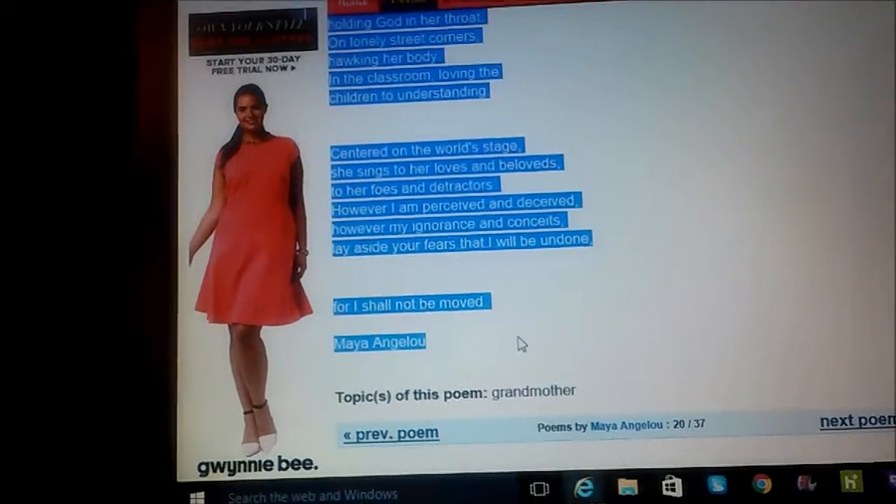
scroll("down", 3)
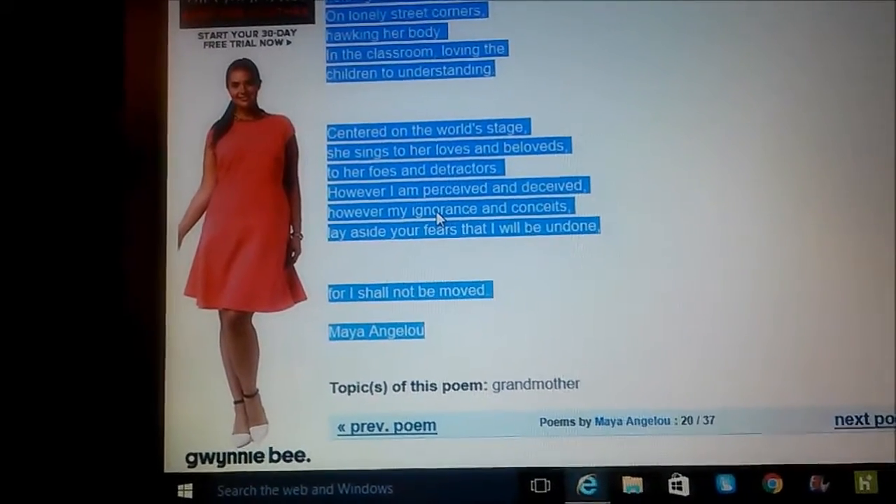
right_click(437, 217)
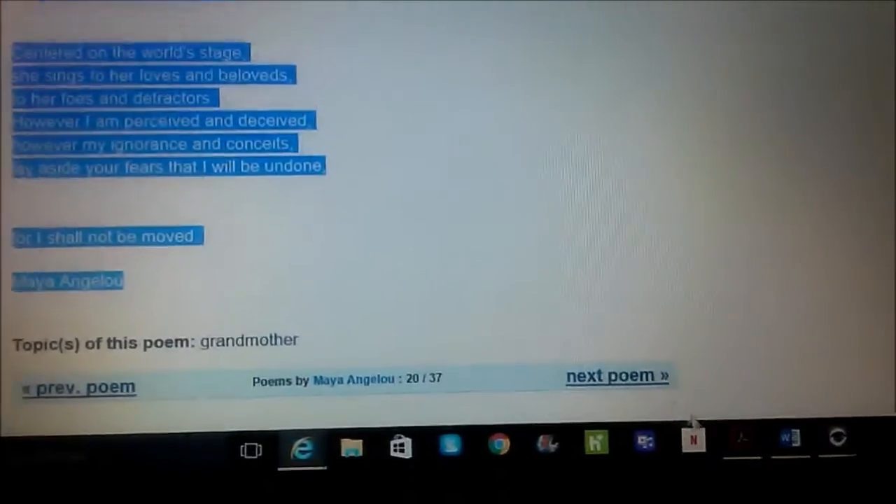
mouse_move(763, 287)
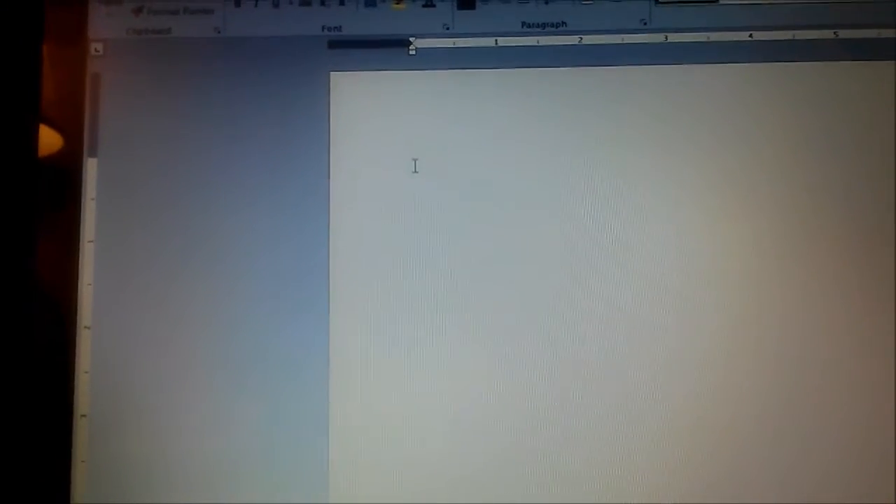
Step: Paste 'Our Grandmothers' into the blank Word document with Keep Source Formatting
right_click(414, 165)
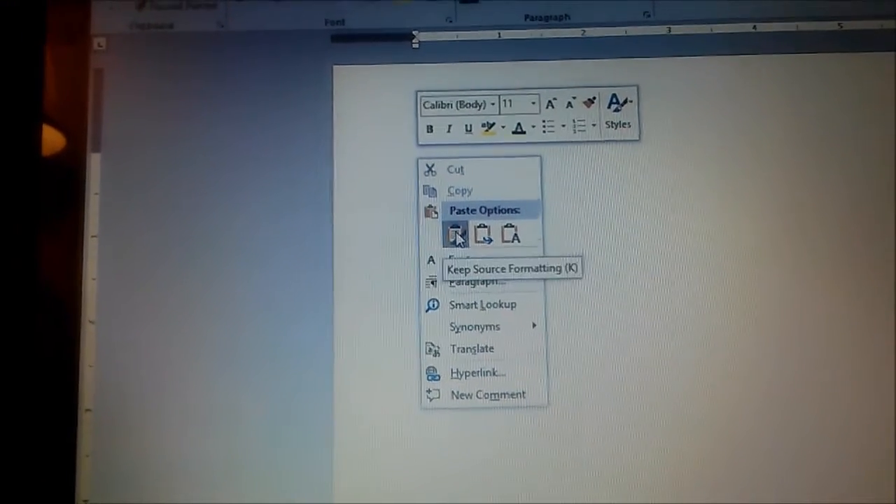
left_click(455, 235)
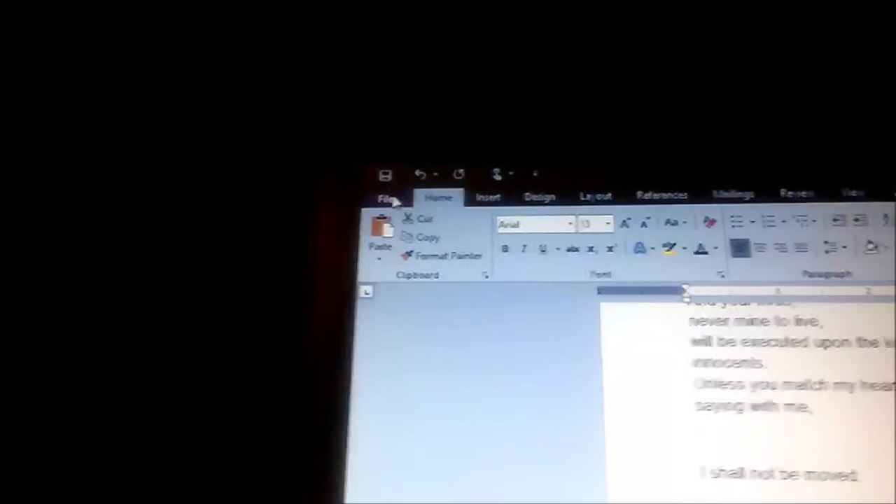
Step: Save the poem from Word as a PDF named 'maya' and choose that PDF to open
left_click(387, 198)
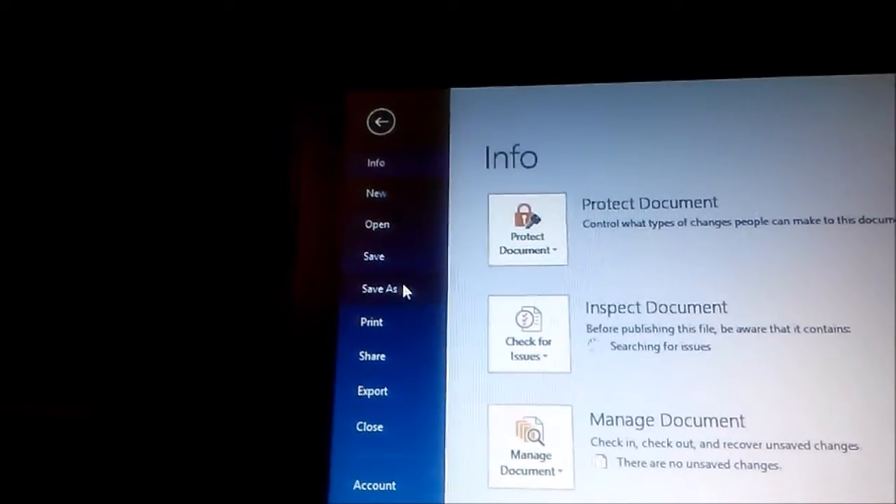
left_click(377, 289)
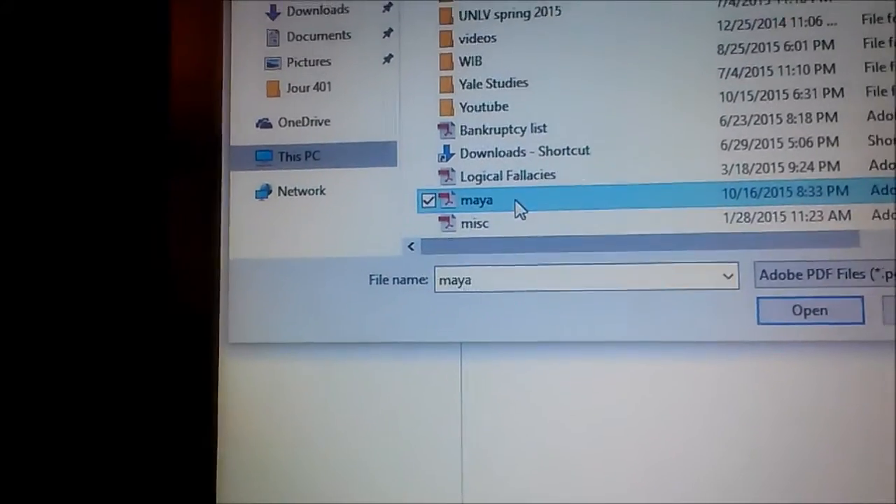
left_click(809, 311)
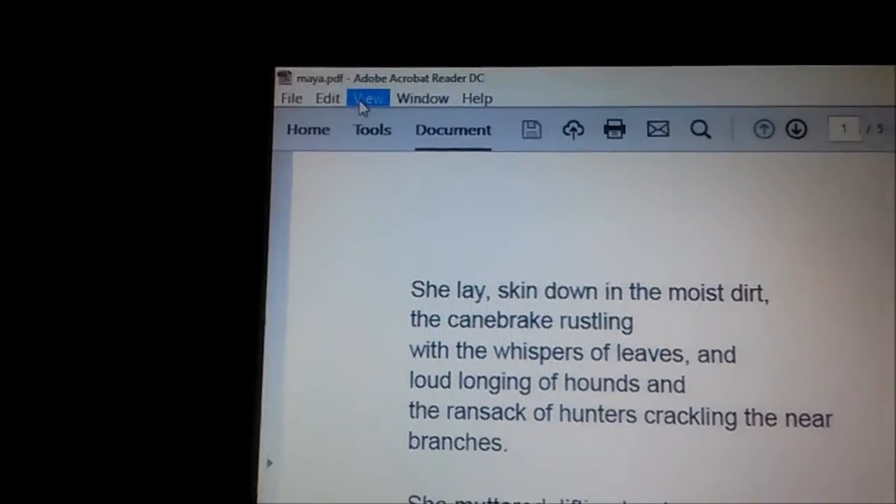
Step: Activate Read Out Loud and have the maya PDF read to the end of the document
left_click(369, 98)
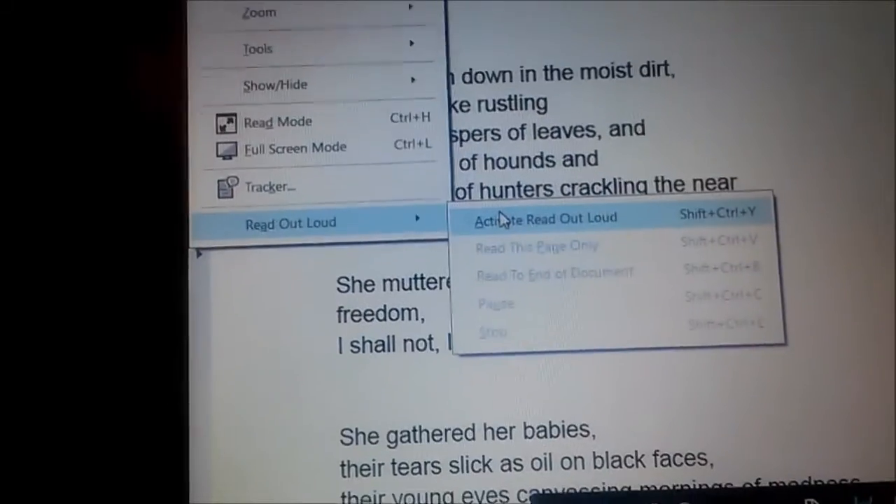
left_click(546, 218)
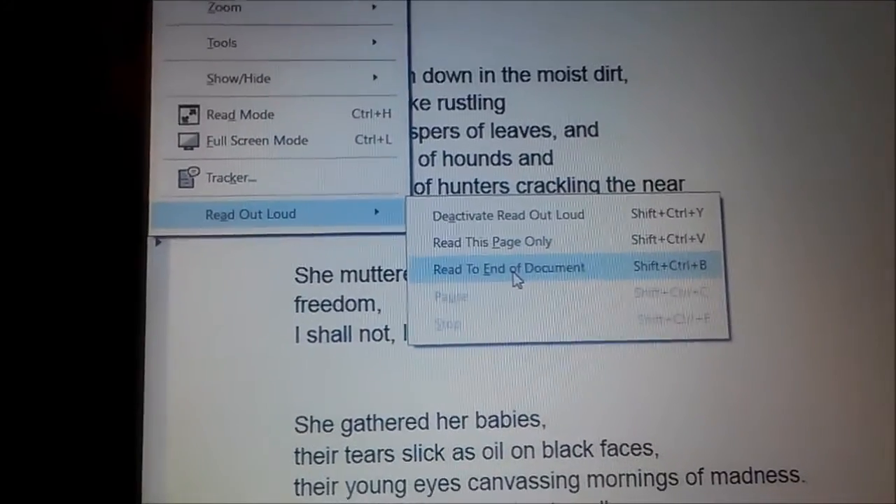
left_click(507, 267)
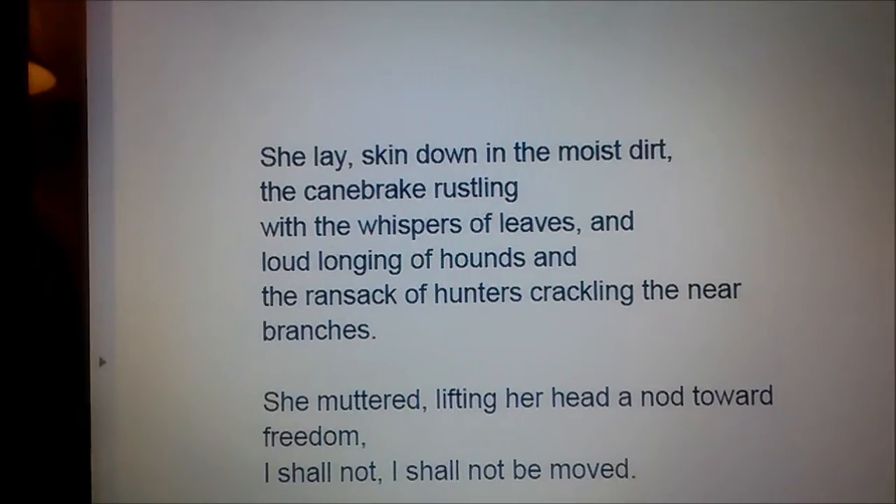
scroll("down", 3)
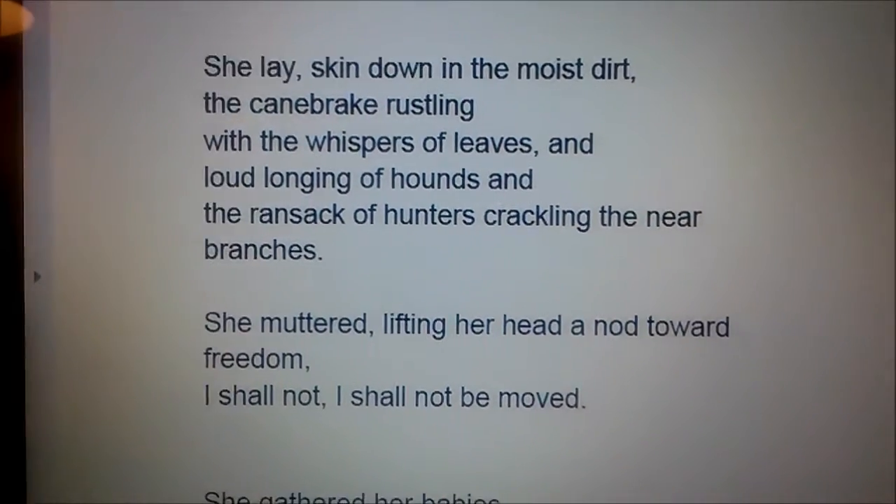
scroll("down", 3)
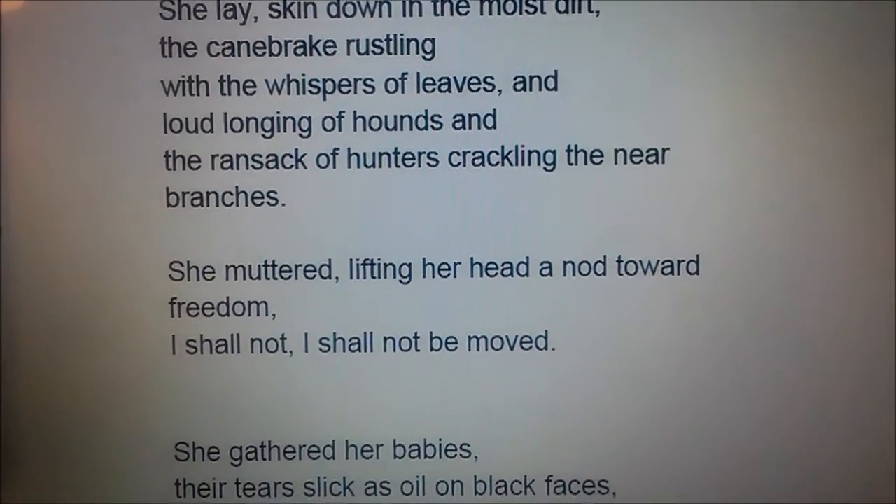
scroll("down", 3)
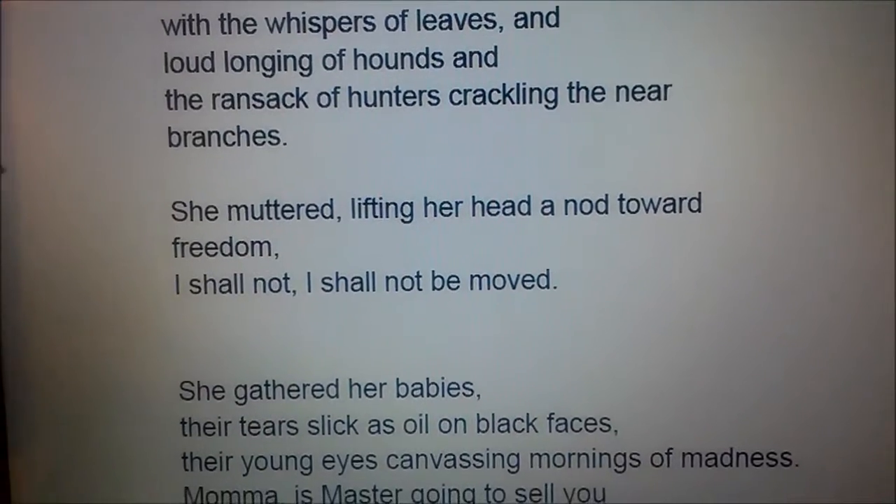
scroll("down", 3)
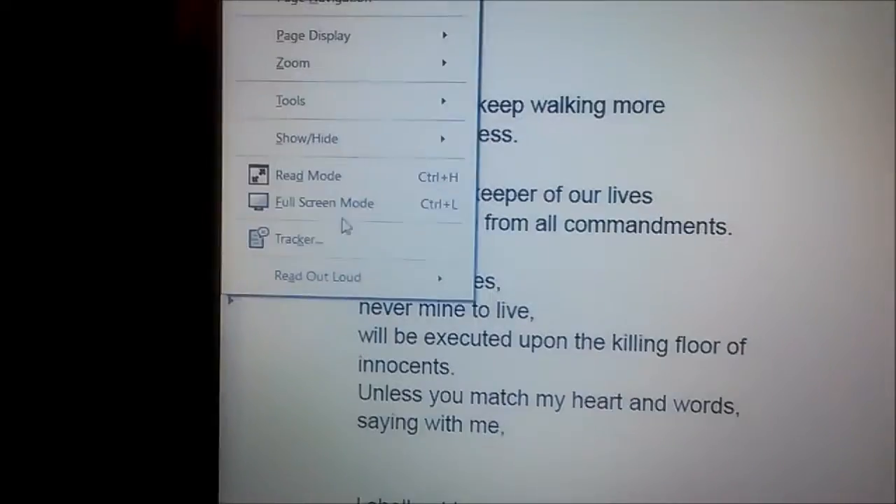
left_click(316, 276)
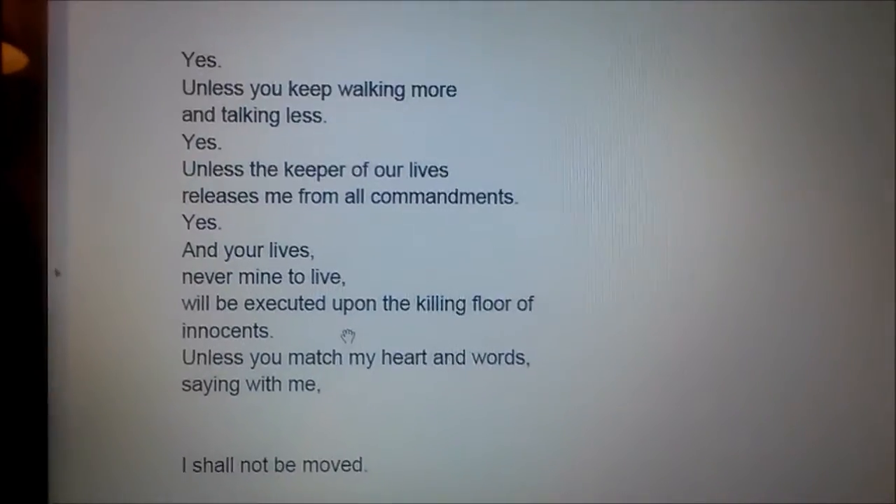
Step: Browse to Documents > Books and open the Plato Complete Works PDF
left_click(338, 29)
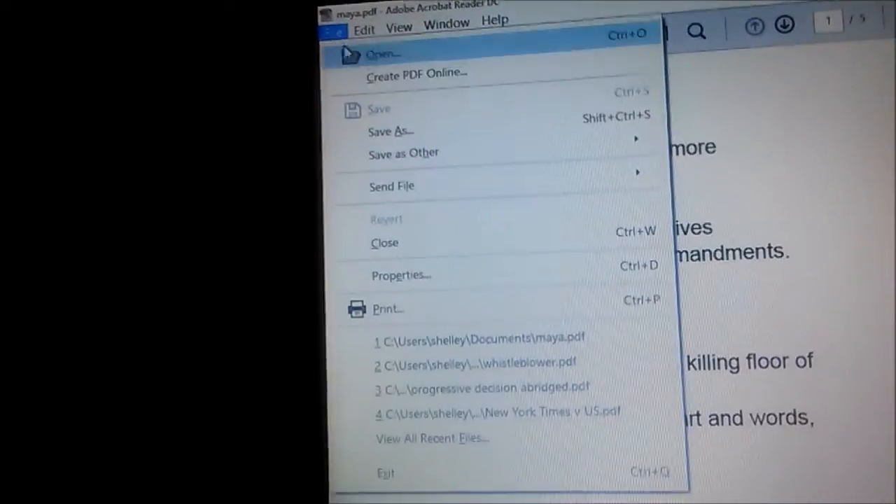
left_click(384, 53)
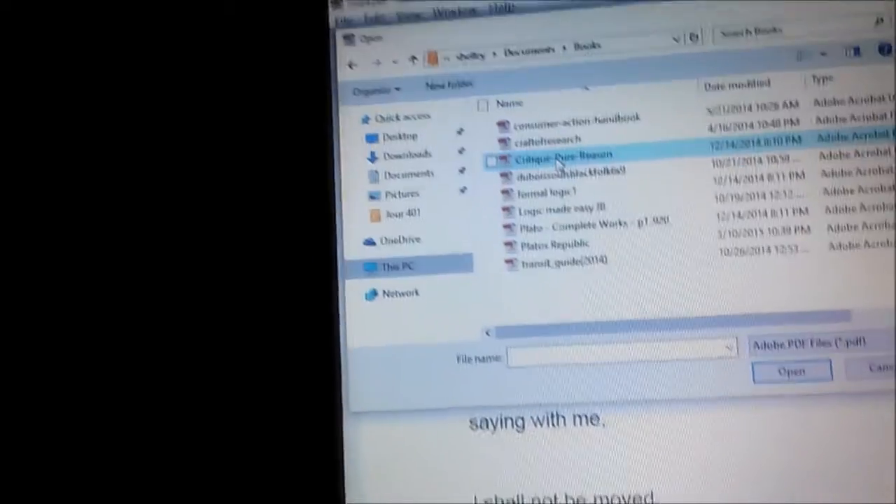
left_click(546, 192)
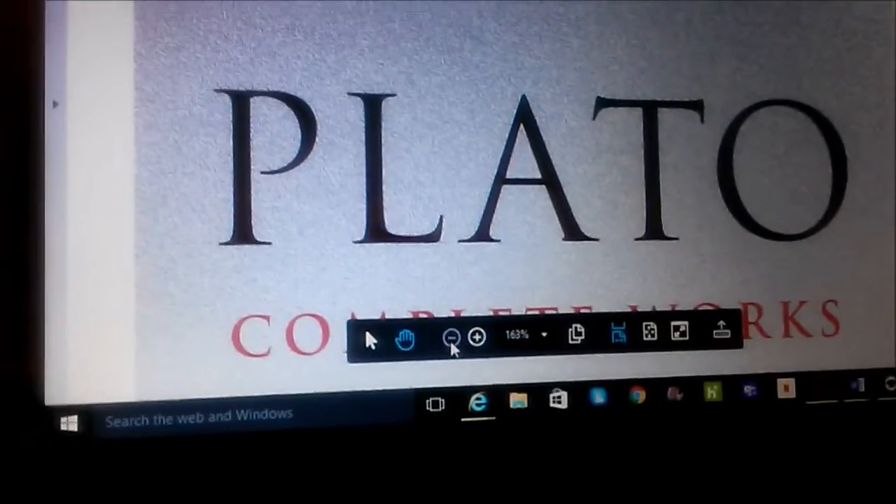
Step: Zoom out on the Euthyphro pages and have the Plato PDF read aloud to the end
left_click(343, 23)
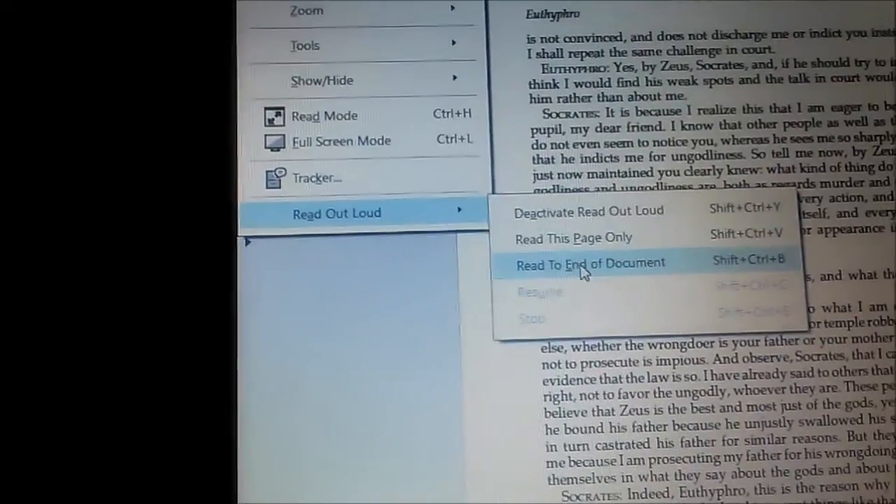
left_click(591, 263)
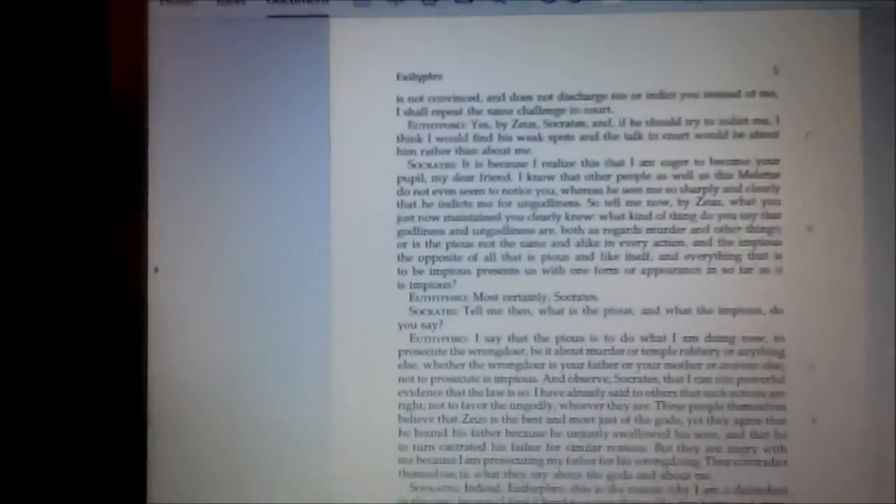
left_click(232, 3)
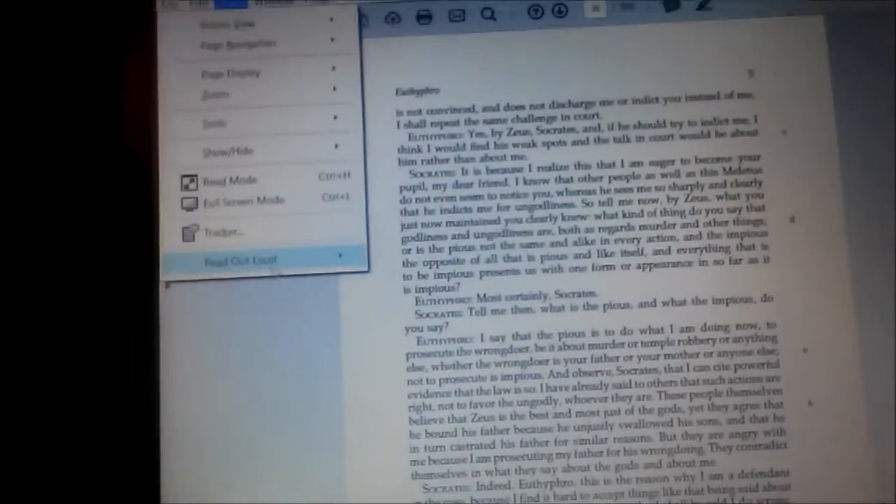